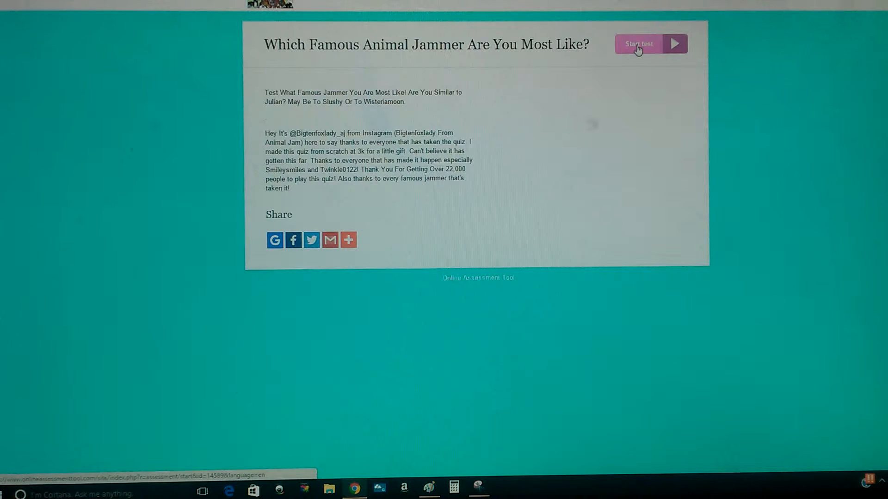
Start the Famous Animal Jammer quiz, answering age 1-12, personality Crazy, and the fandoms question.
left_click(639, 43)
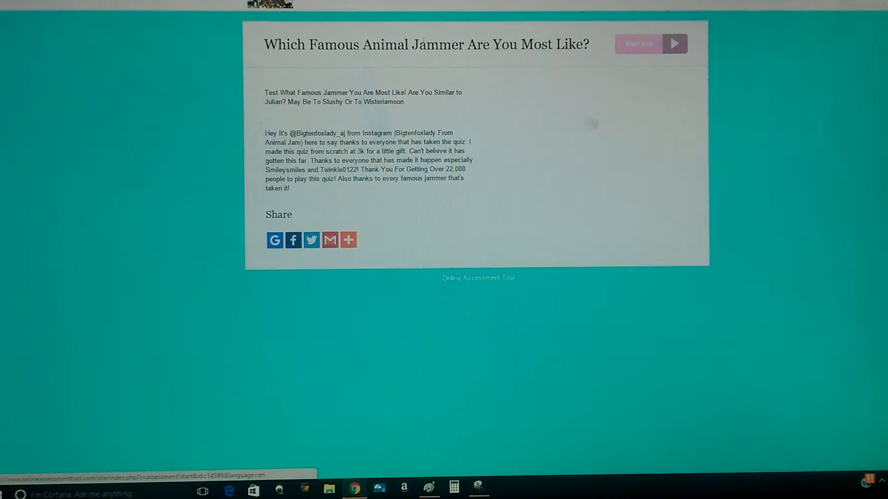
mouse_move(628, 41)
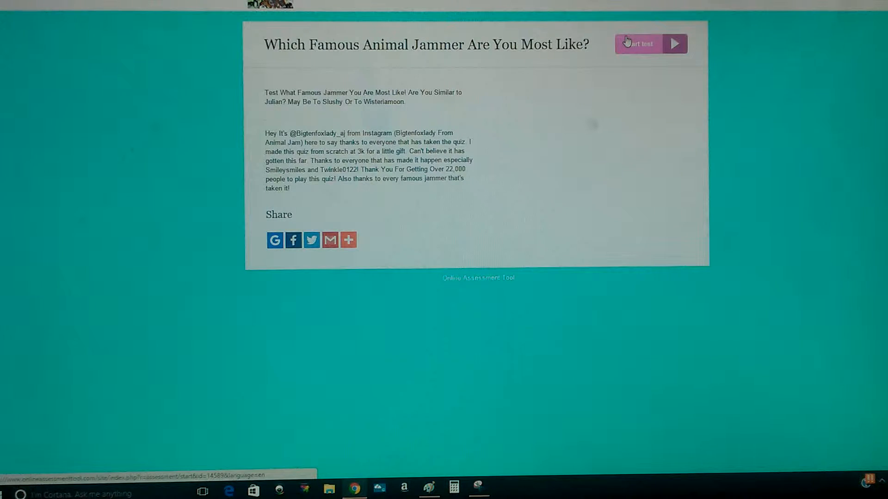
left_click(648, 44)
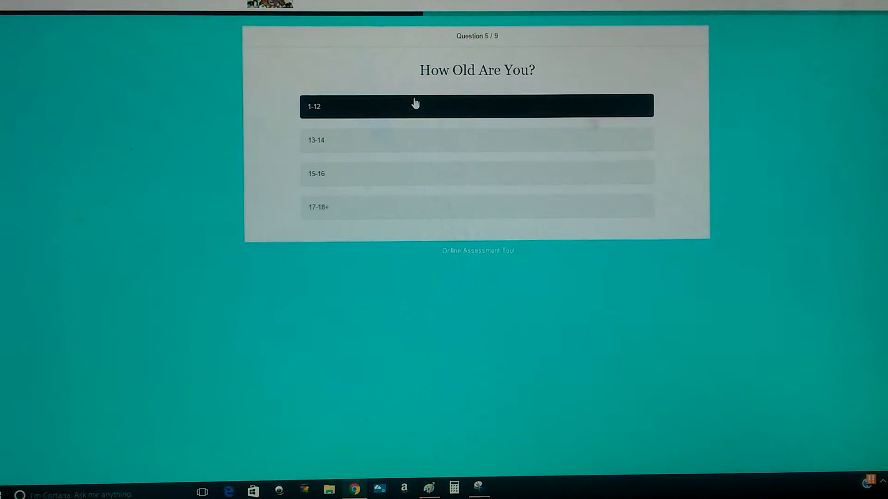
left_click(413, 102)
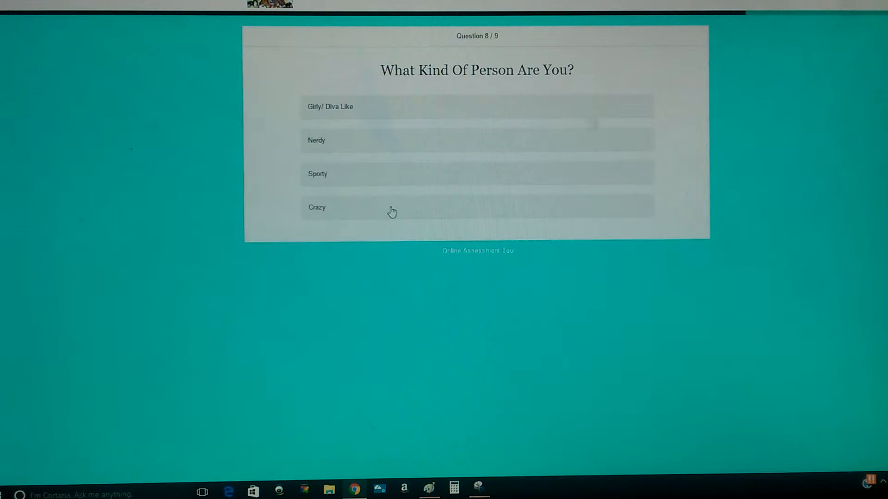
left_click(374, 209)
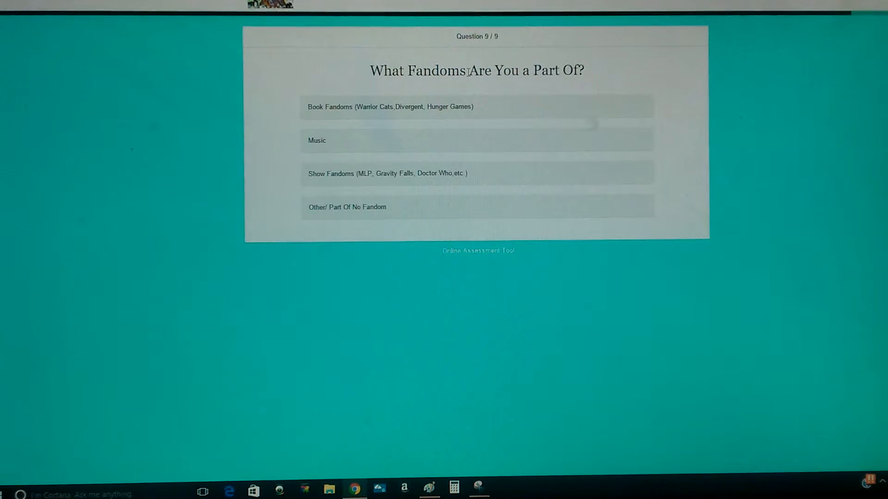
left_click(374, 207)
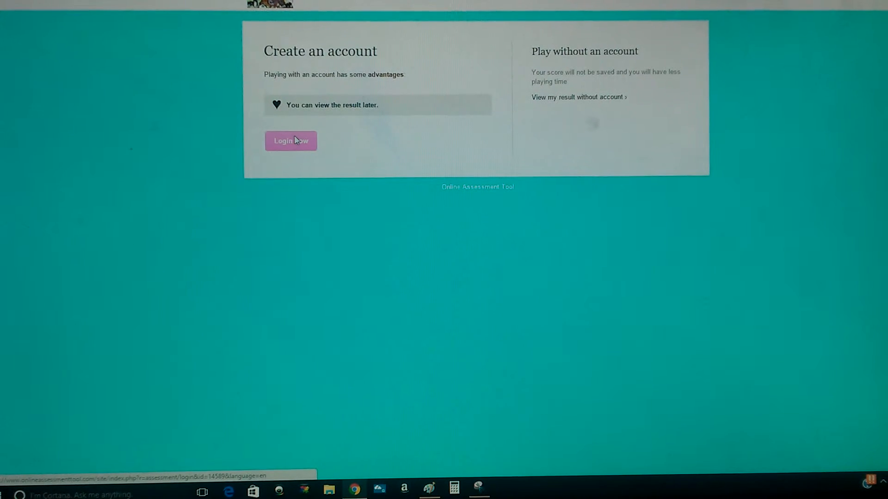
View the quiz result without creating an account.
left_click(290, 141)
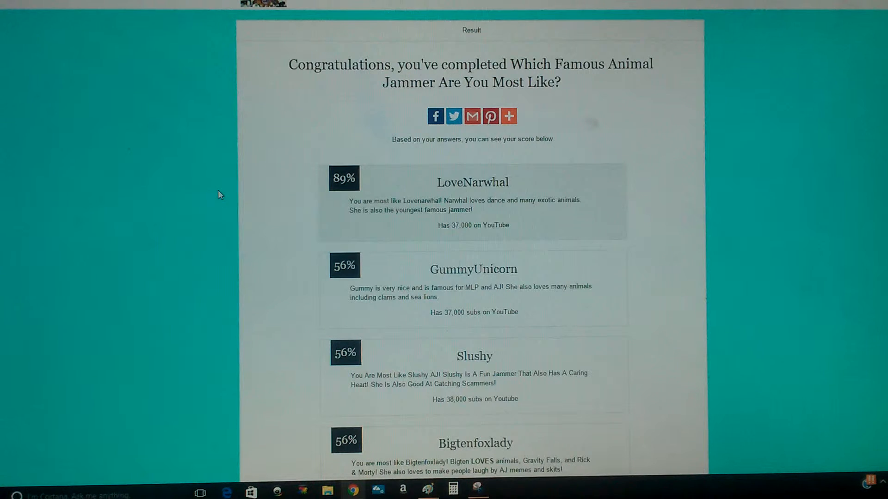
mouse_move(665, 8)
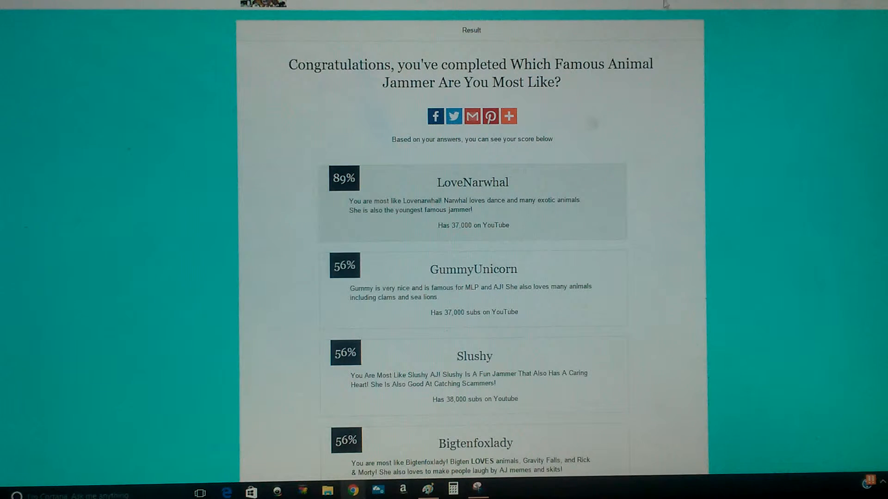
mouse_move(345, 193)
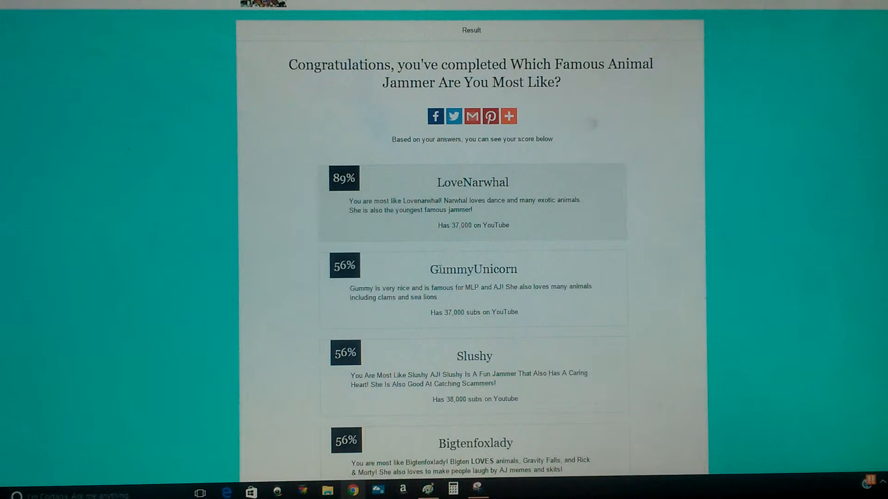
scroll("down", 3)
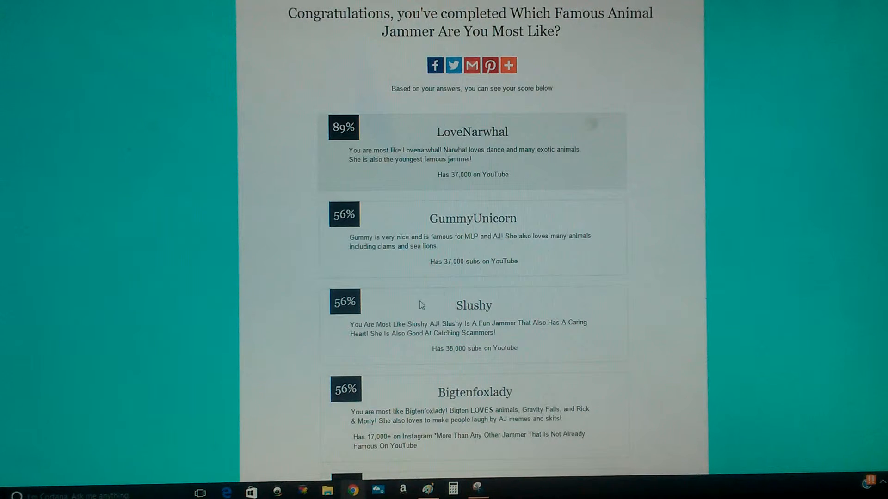
scroll("down", 3)
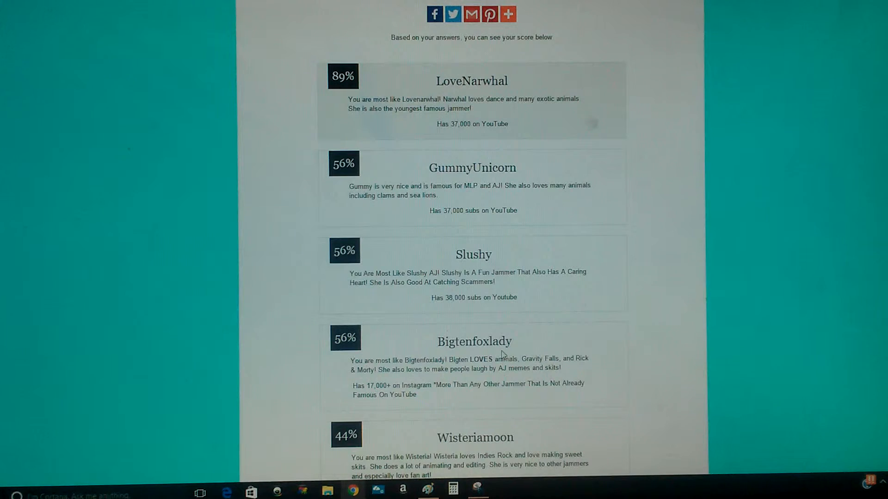
scroll("down", 3)
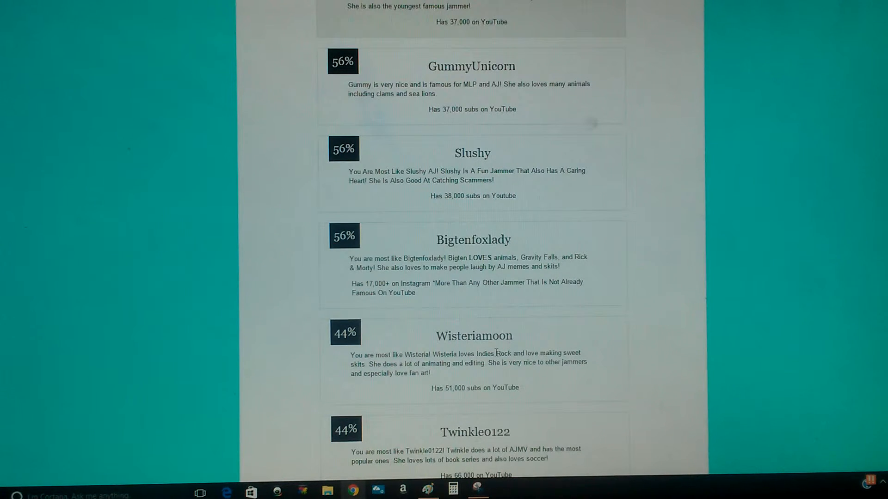
scroll("down", 3)
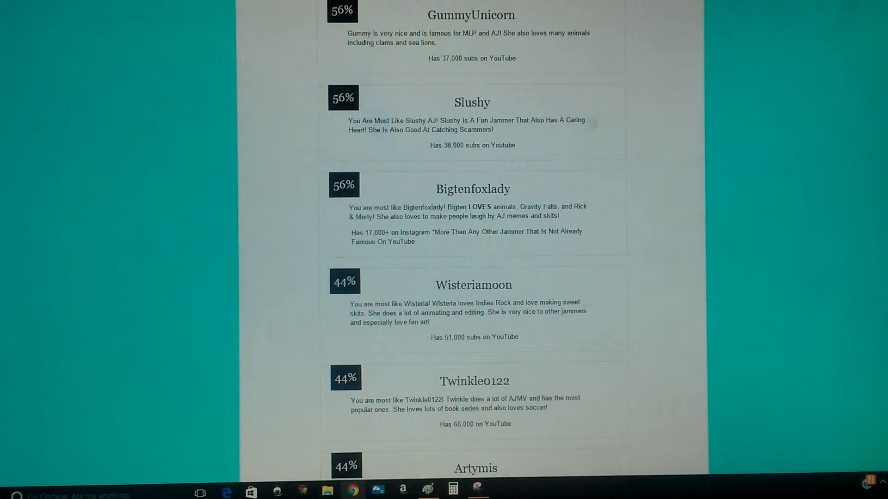
scroll("down", 3)
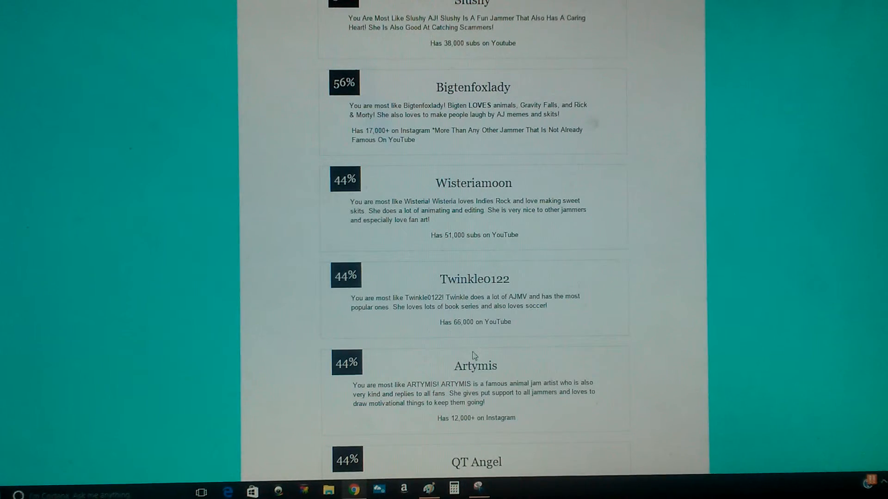
scroll("down", 3)
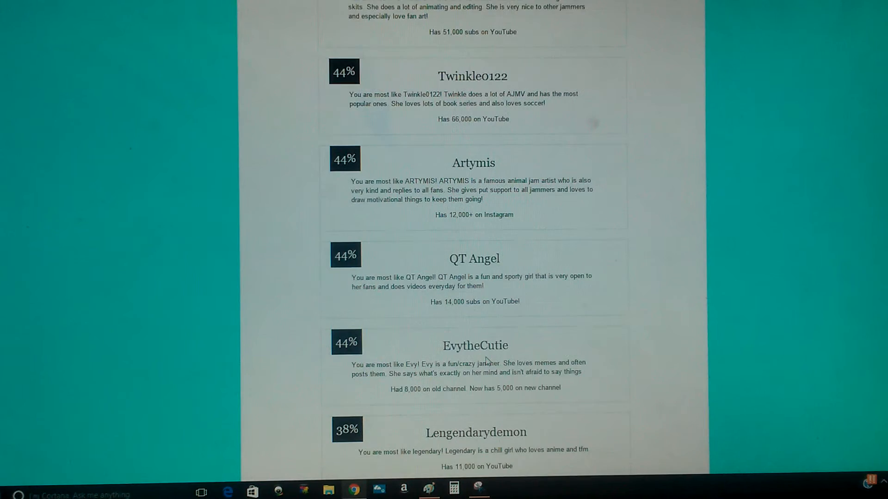
scroll("down", 3)
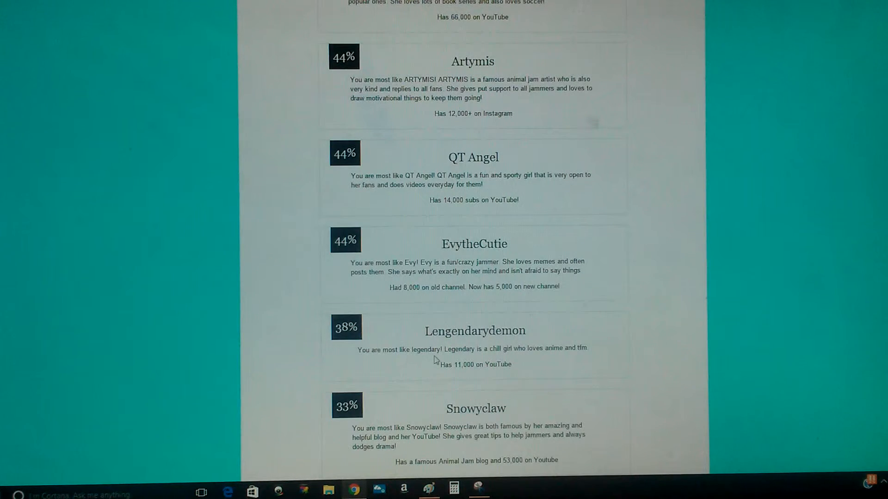
scroll("down", 3)
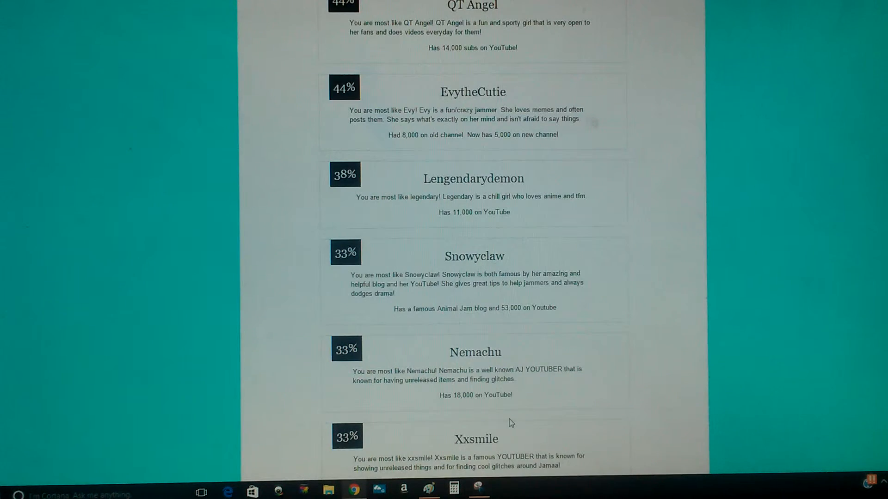
scroll("down", 3)
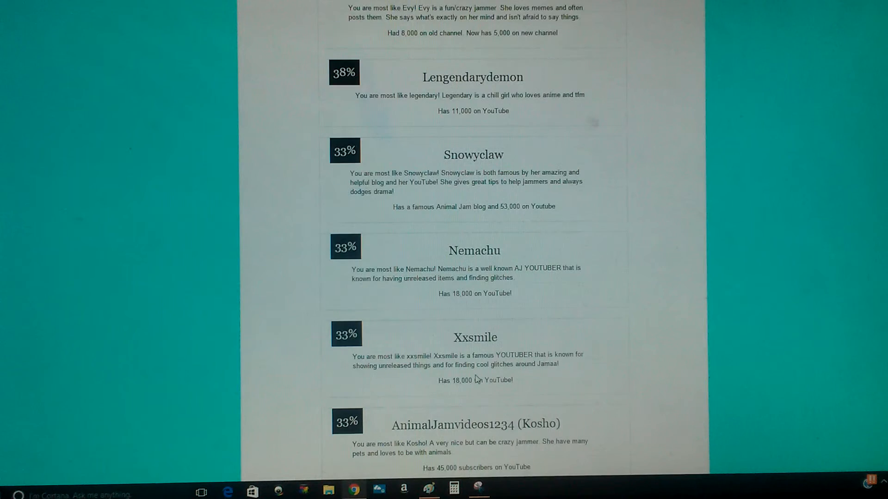
scroll("down", 3)
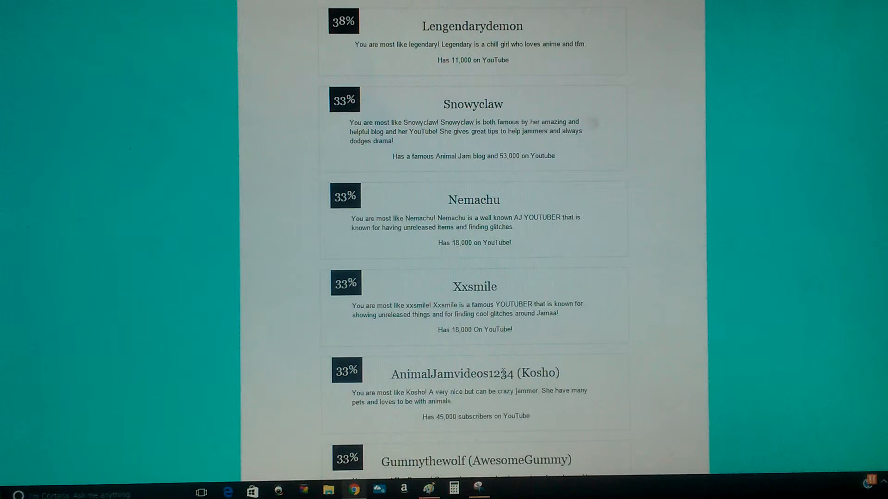
scroll("down", 3)
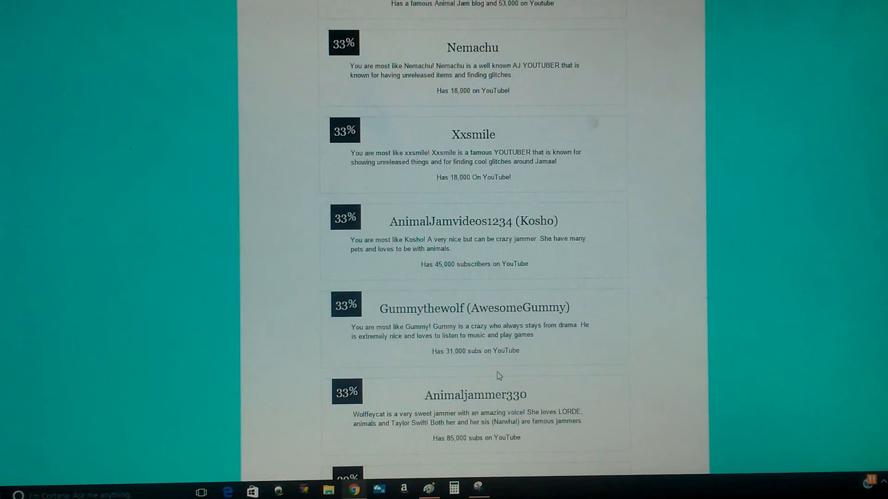
Scroll through the 29%, 22%, 17% and 13% matches down to Libertyy, Julian2 and Mirror Images.
scroll("down", 3)
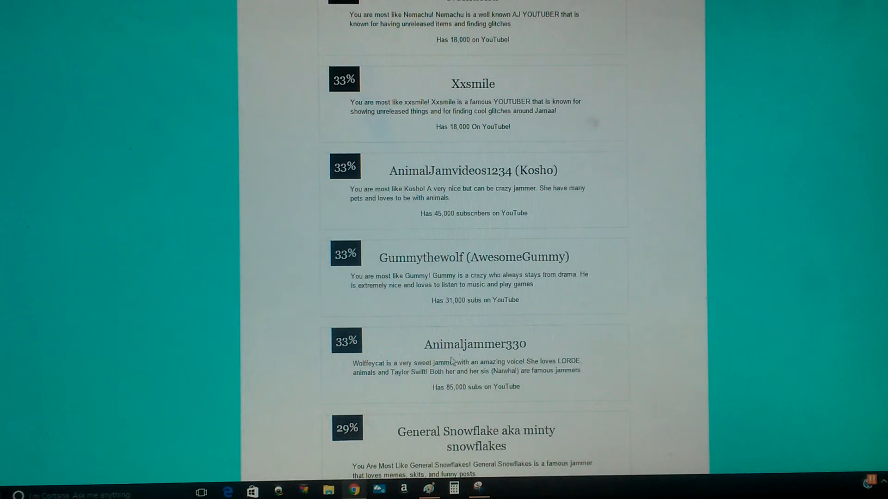
scroll("down", 3)
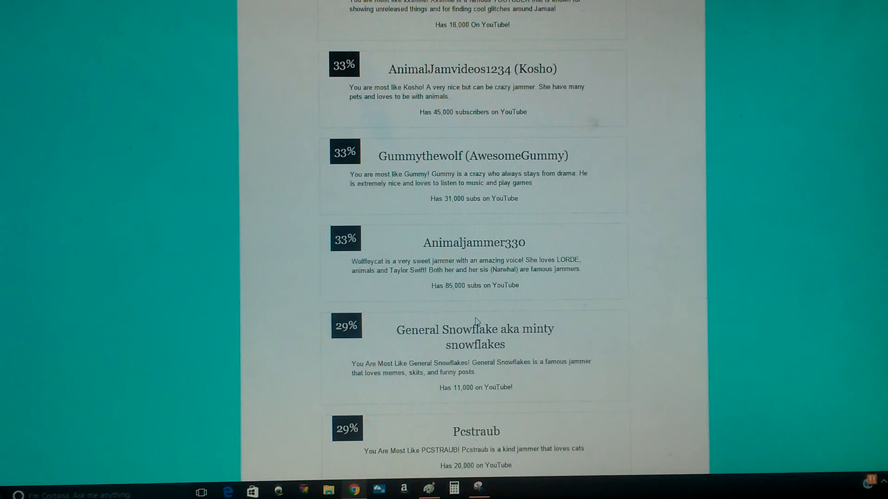
scroll("down", 3)
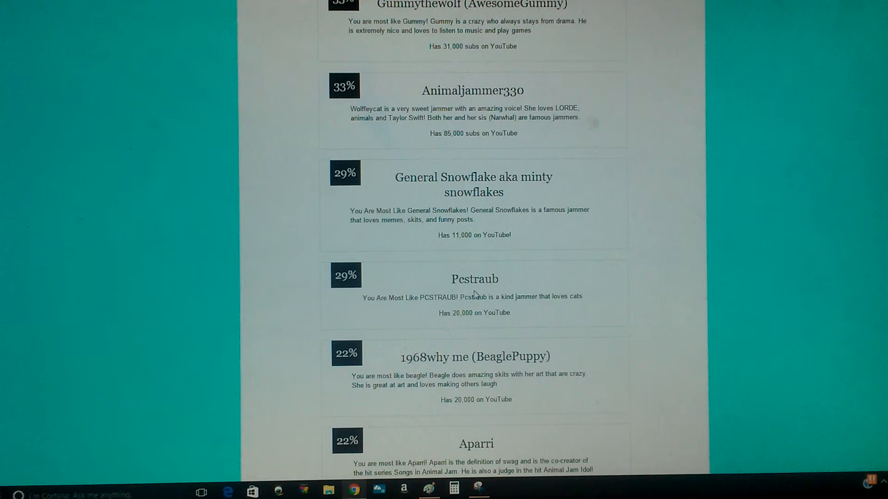
scroll("down", 3)
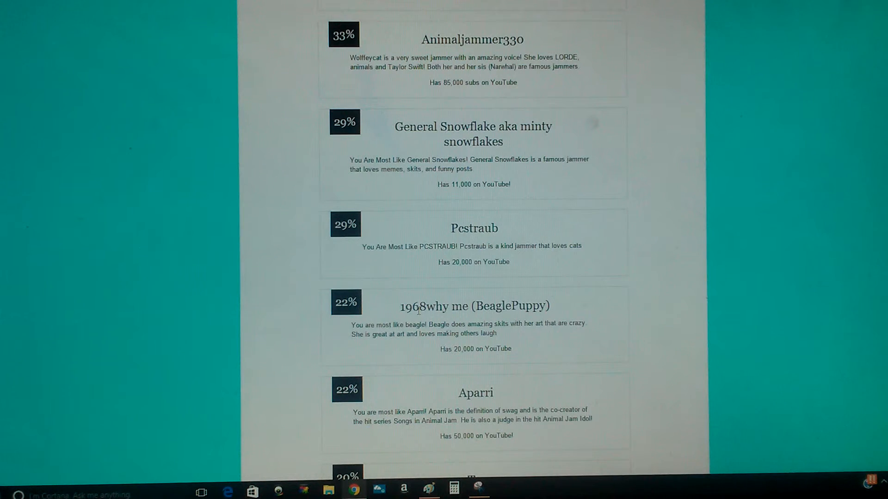
scroll("down", 3)
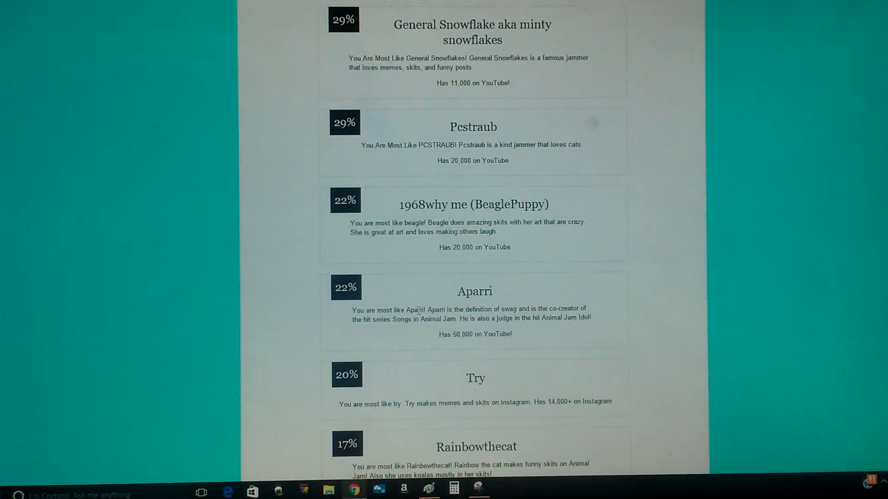
scroll("down", 3)
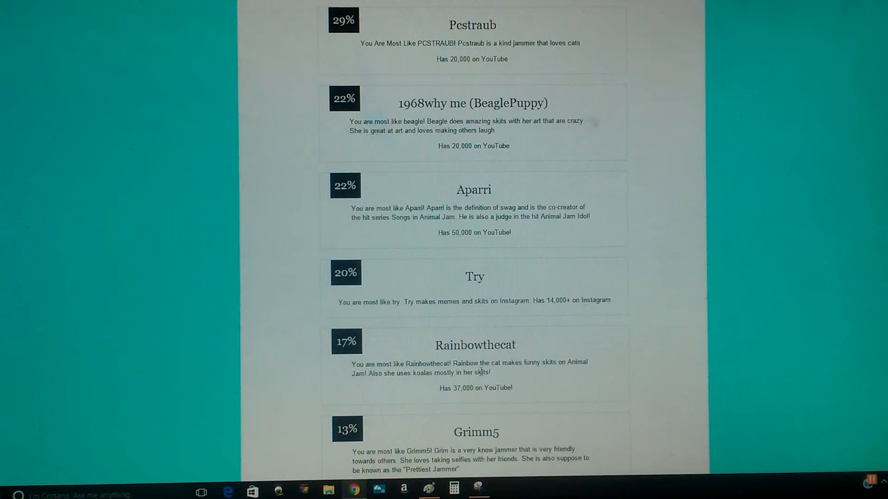
scroll("down", 3)
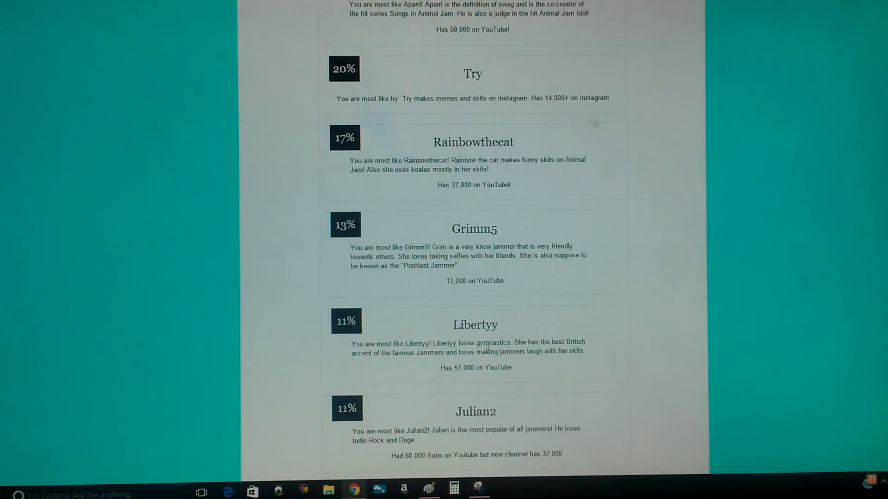
scroll("down", 3)
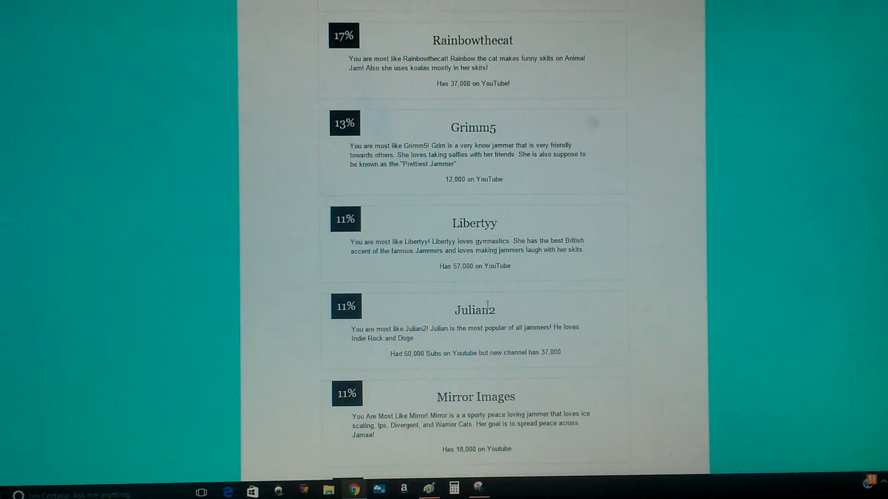
scroll("down", 3)
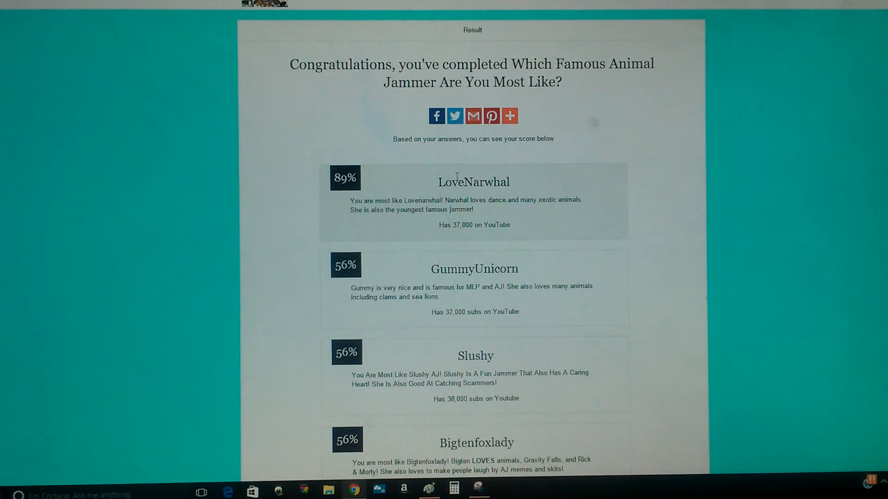
Select the top match name LoveNarwhal and bring up its copy options.
double_click(461, 181)
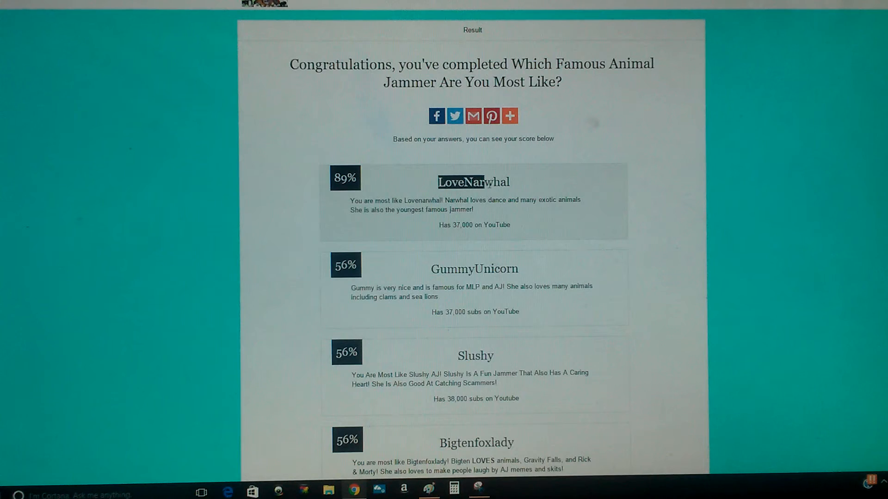
right_click(487, 182)
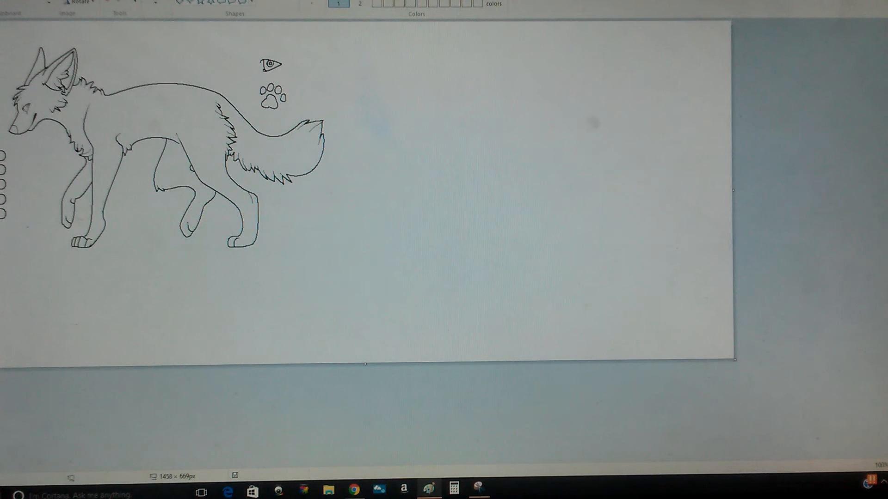
Add LOVENARWHAL as single-line bold text beside the wolf lineart and reposition it.
left_click_drag(387, 143, 733, 362)
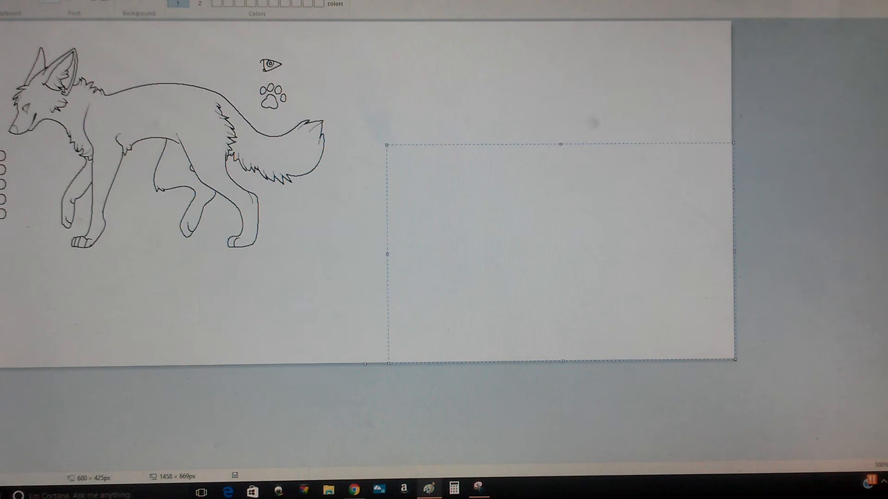
type("LOVENARWHAL")
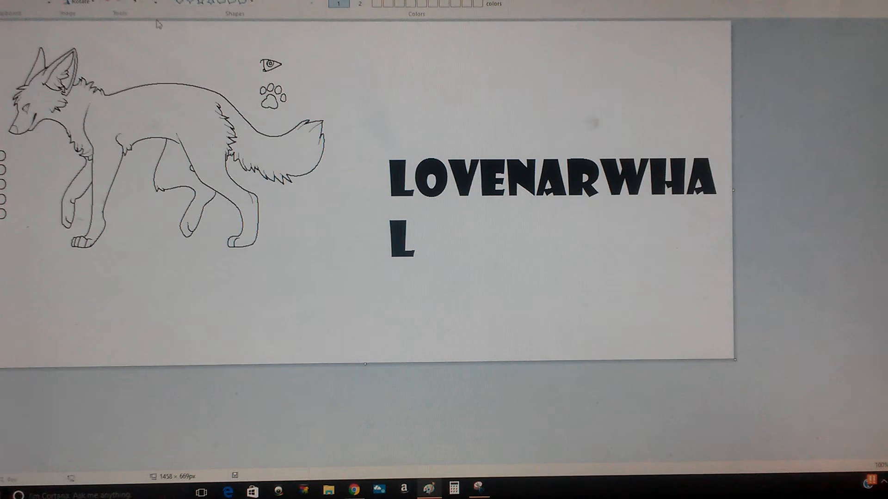
left_click_drag(363, 128, 647, 318)
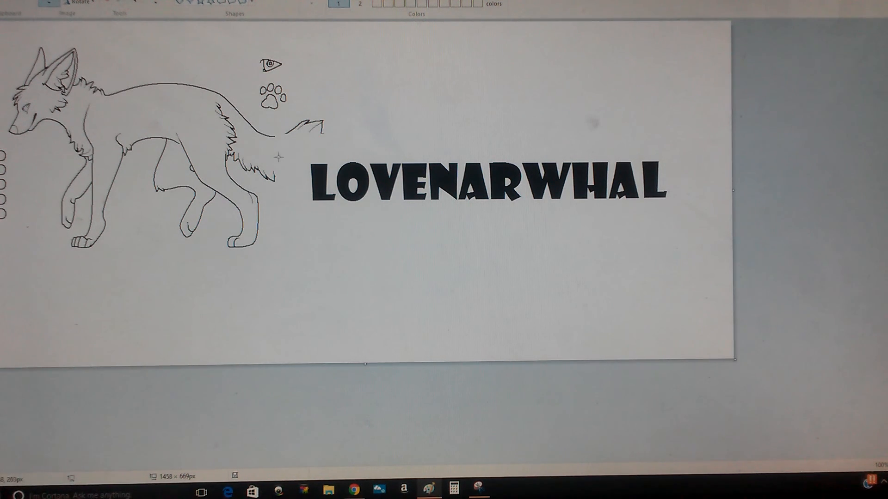
left_click_drag(295, 146, 679, 221)
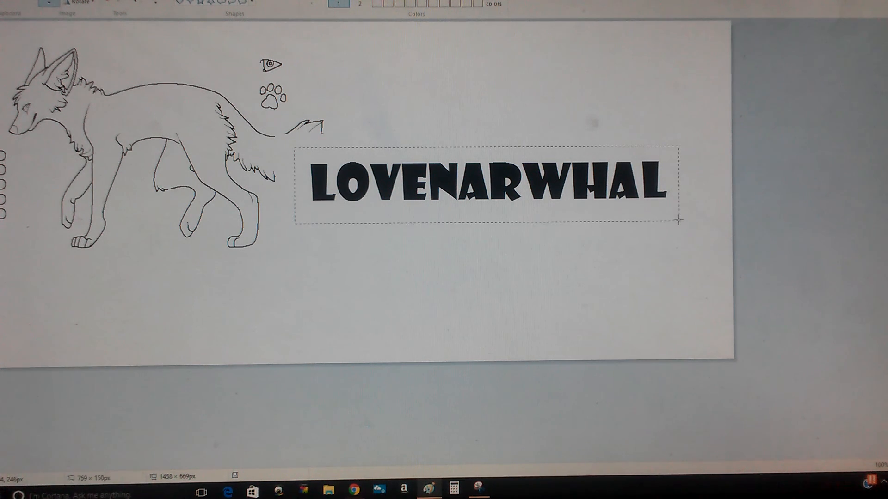